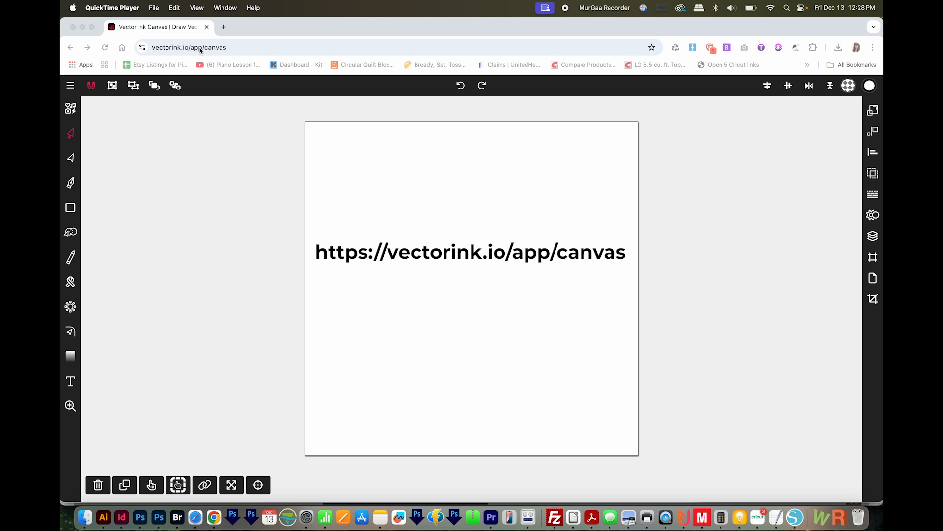
mouse_move(225, 50)
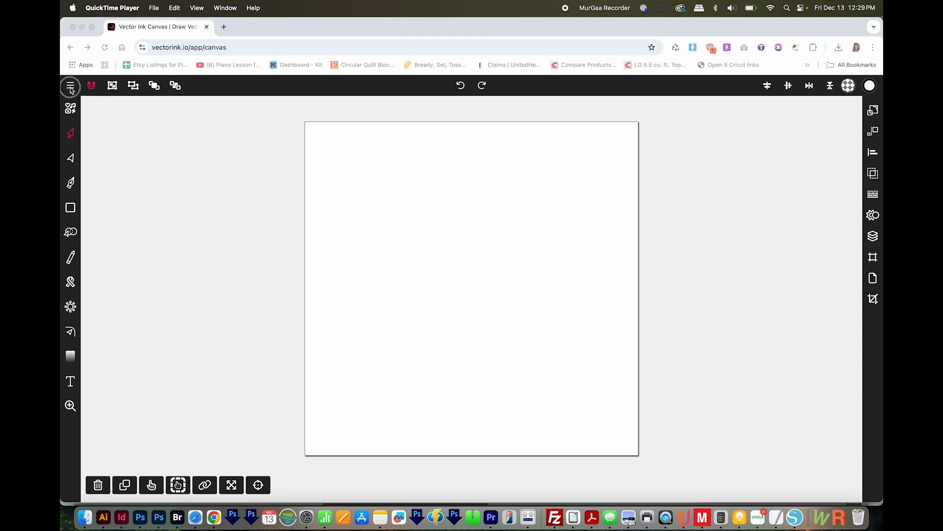
Import Tree.svg from the file menu onto the Vector Ink canvas.
left_click(70, 85)
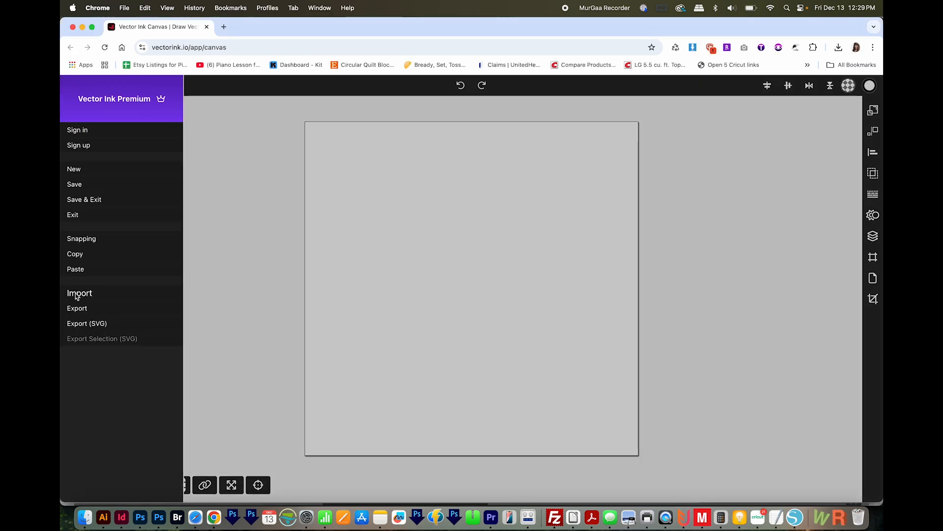
left_click(79, 292)
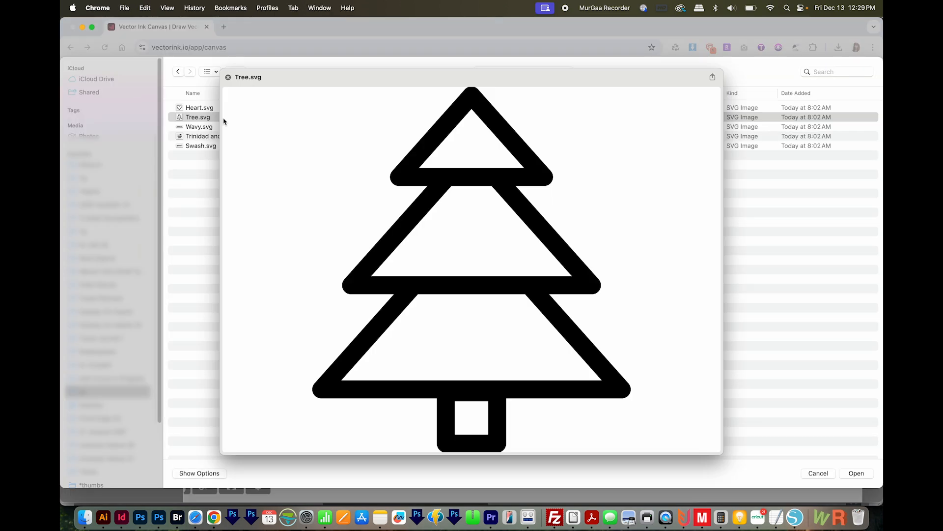
left_click(206, 72)
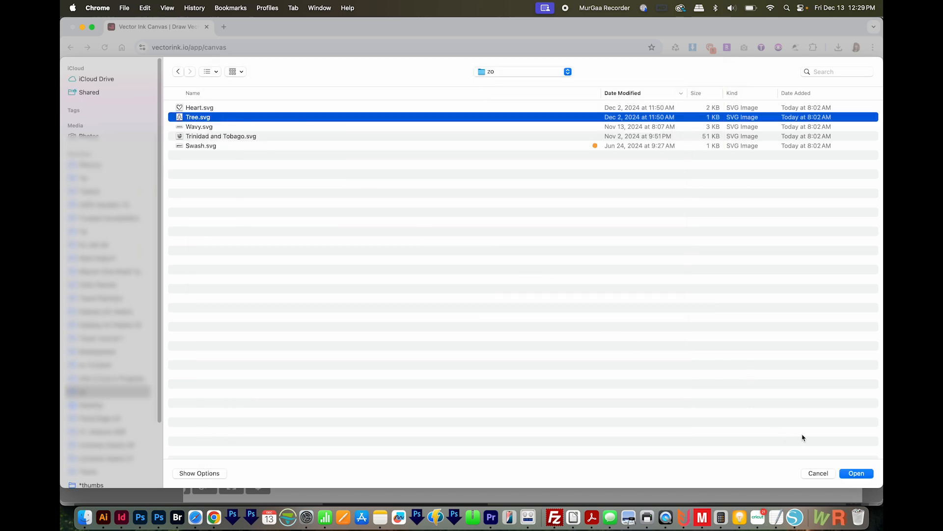
left_click(856, 472)
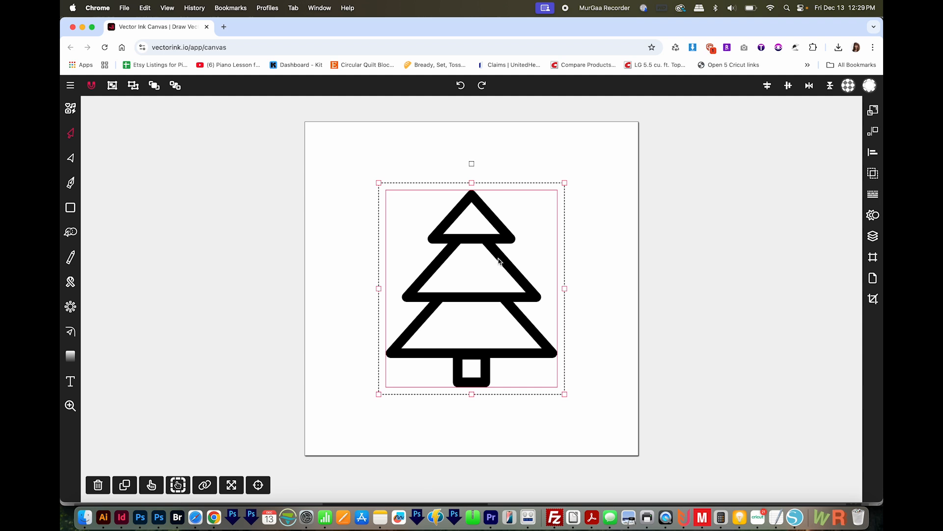
mouse_move(602, 234)
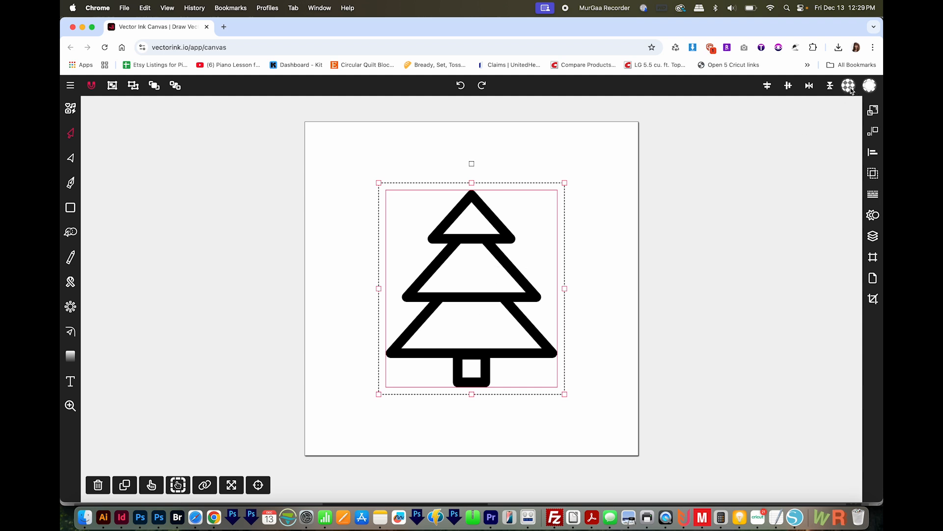
mouse_move(850, 91)
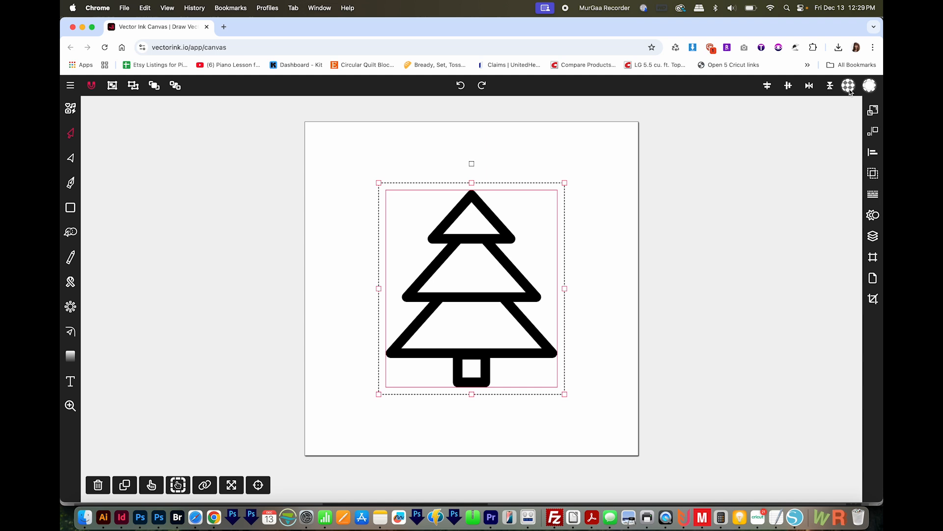
Show the tree's fill colour settings and dip its opacity, then return it to full black.
left_click(848, 85)
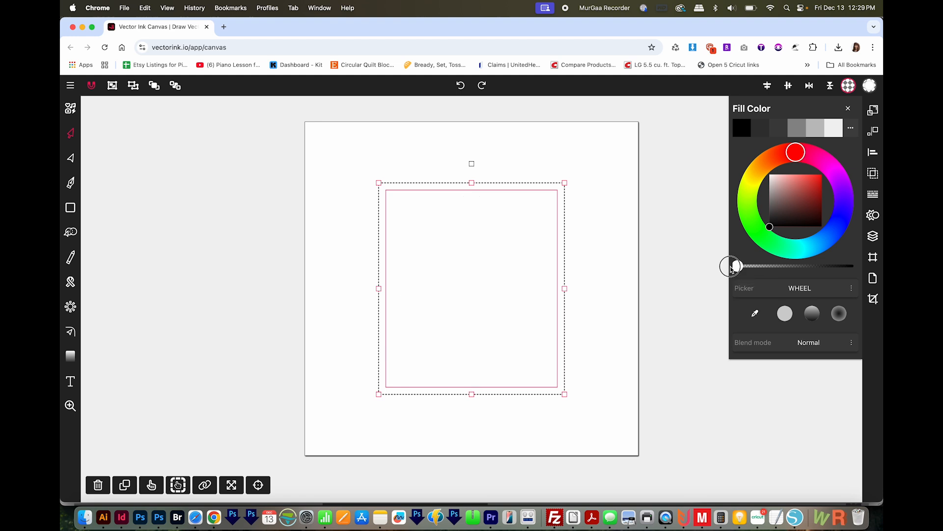
left_click_drag(731, 266, 853, 265)
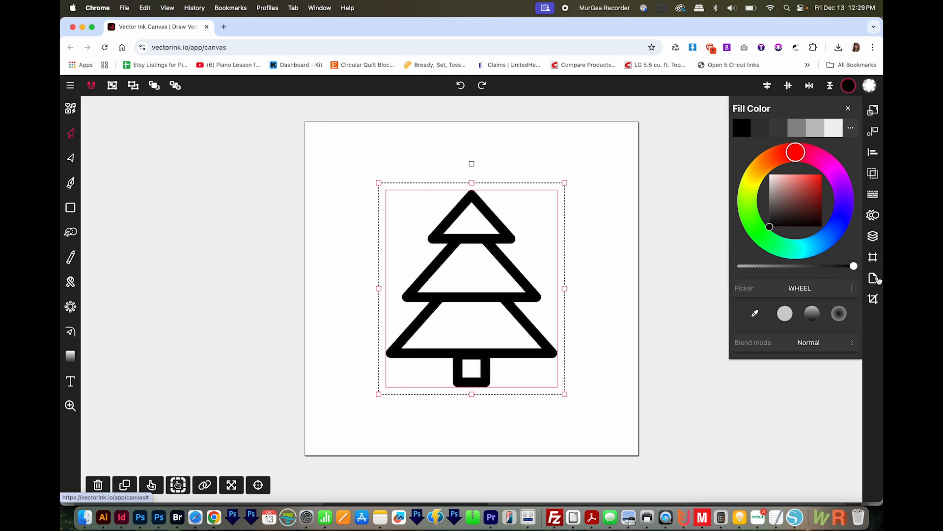
left_click_drag(853, 265, 790, 265)
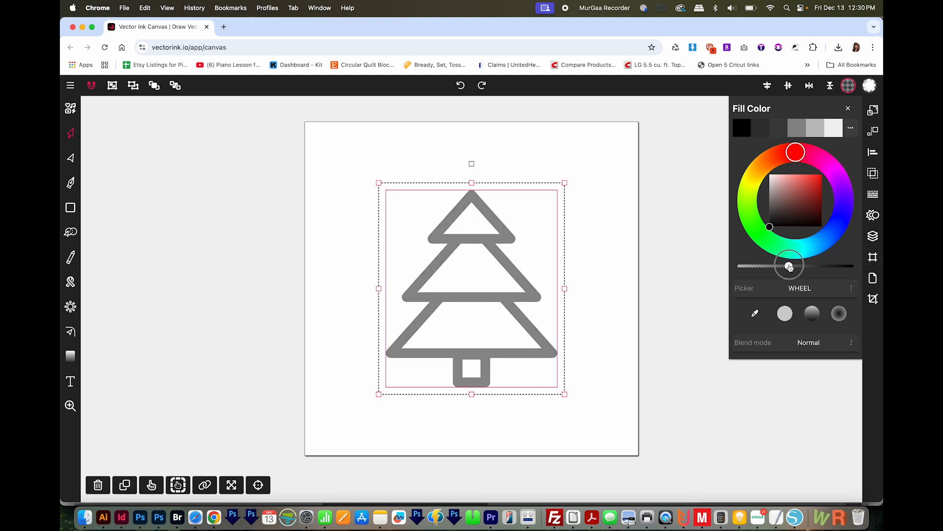
left_click_drag(790, 266, 853, 266)
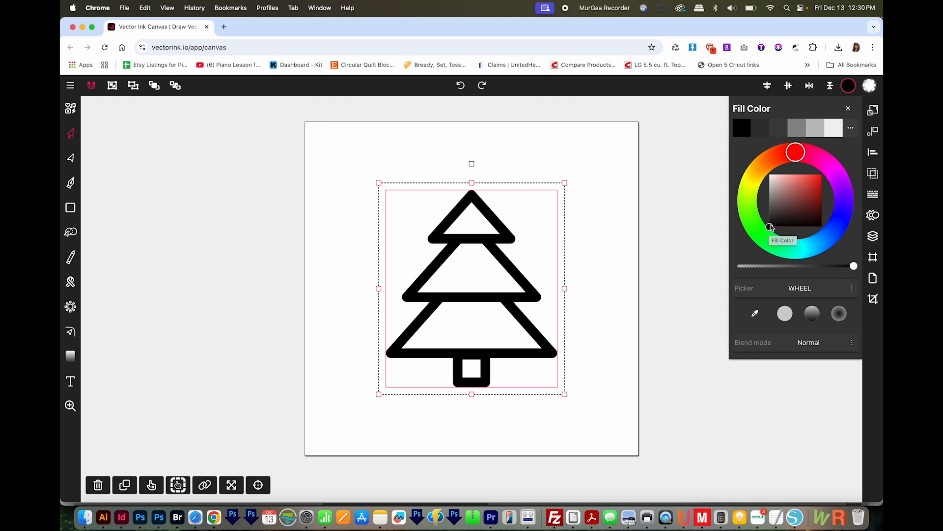
Pick green on the colour wheel and darken it to a forest green.
left_click(801, 188)
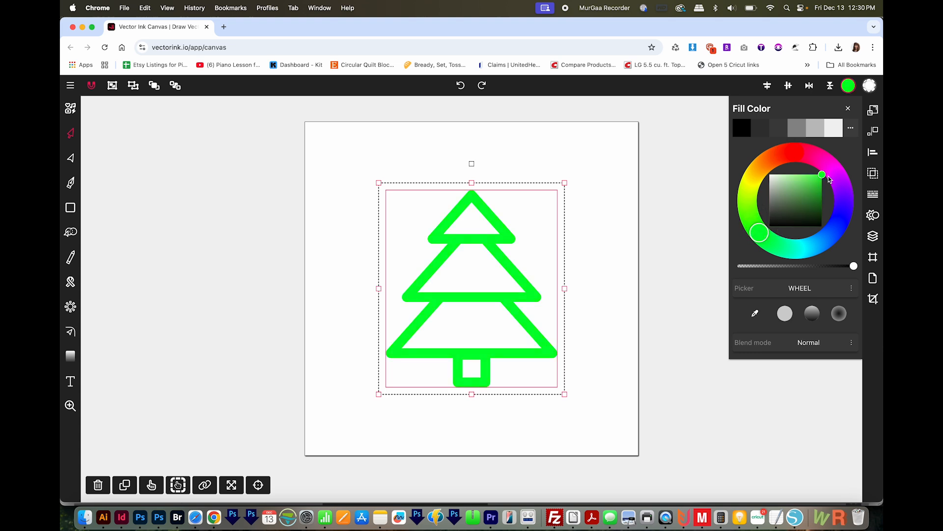
mouse_move(822, 174)
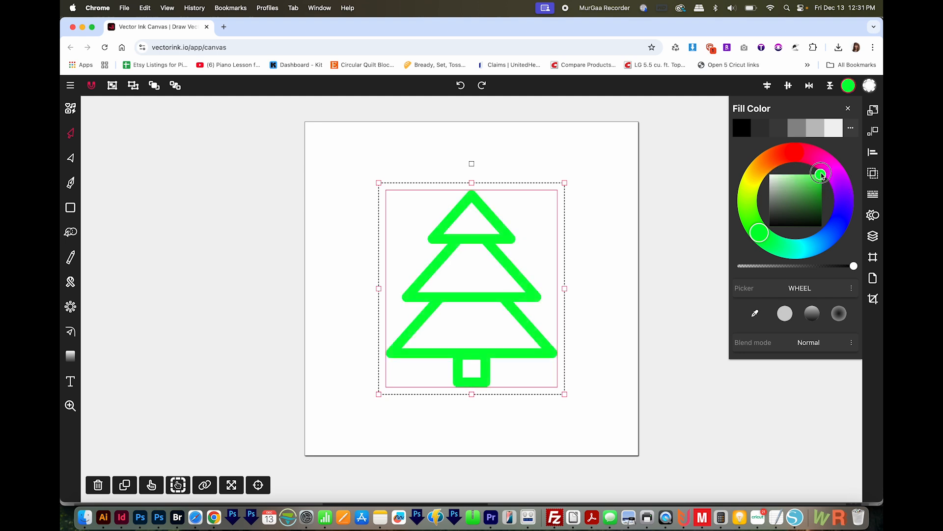
left_click_drag(821, 174, 824, 211)
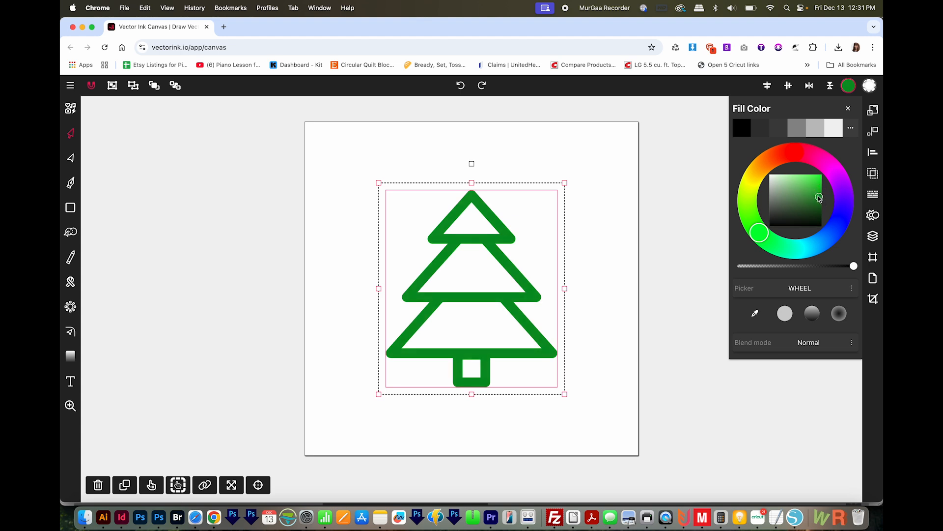
mouse_move(794, 199)
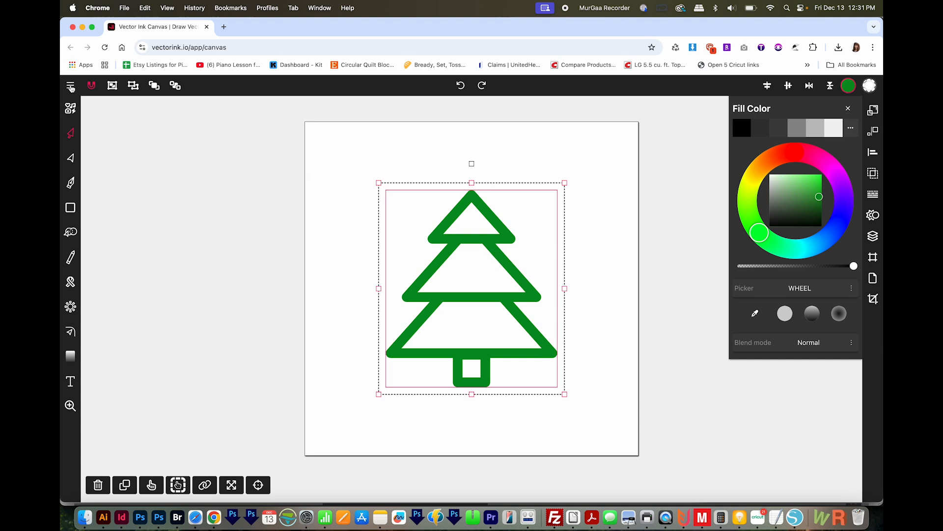
Export the green tree drawing as an SVG file, graphic (5).svg.
left_click(70, 85)
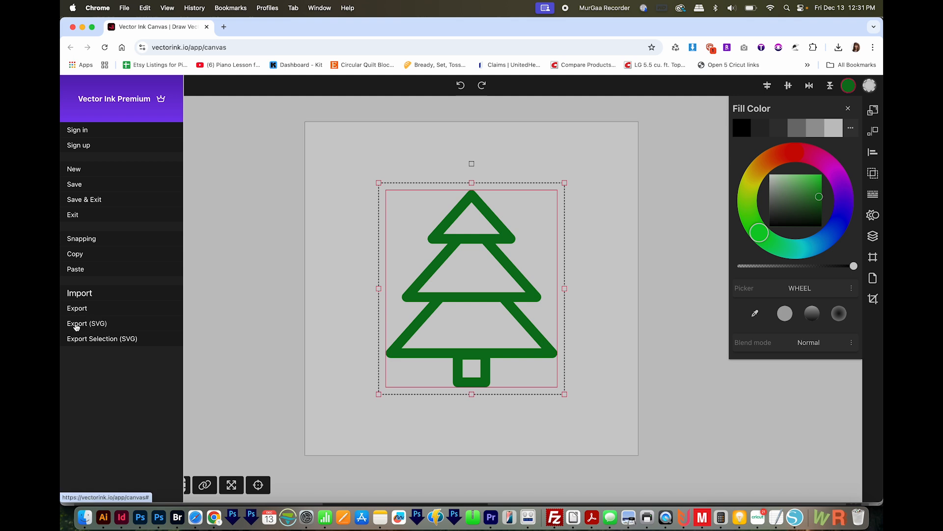
left_click(839, 48)
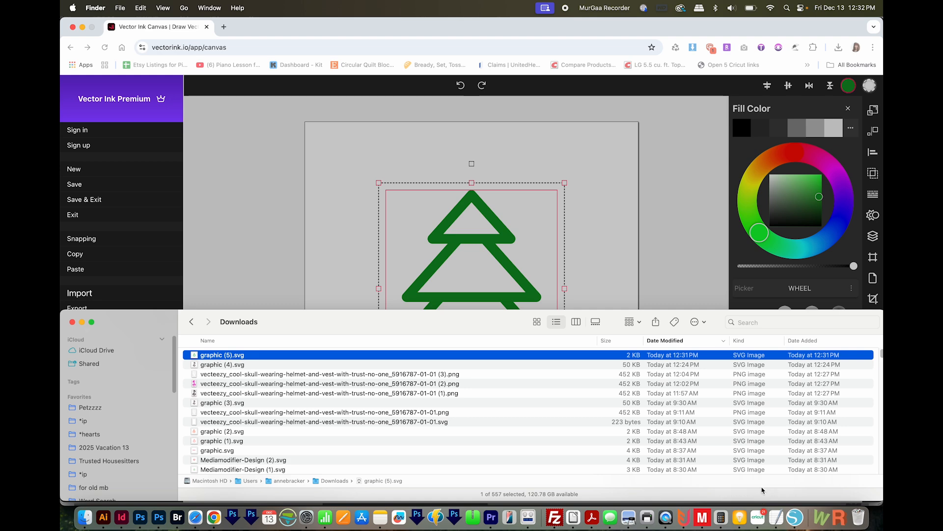
mouse_move(757, 516)
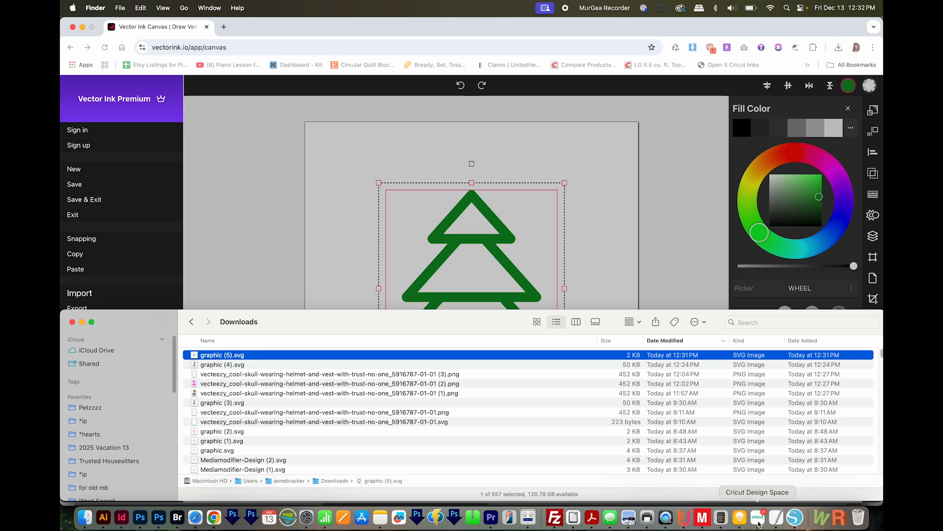
Upload graphic (5).svg into Cricut Design Space and place it on the canvas.
left_click(757, 517)
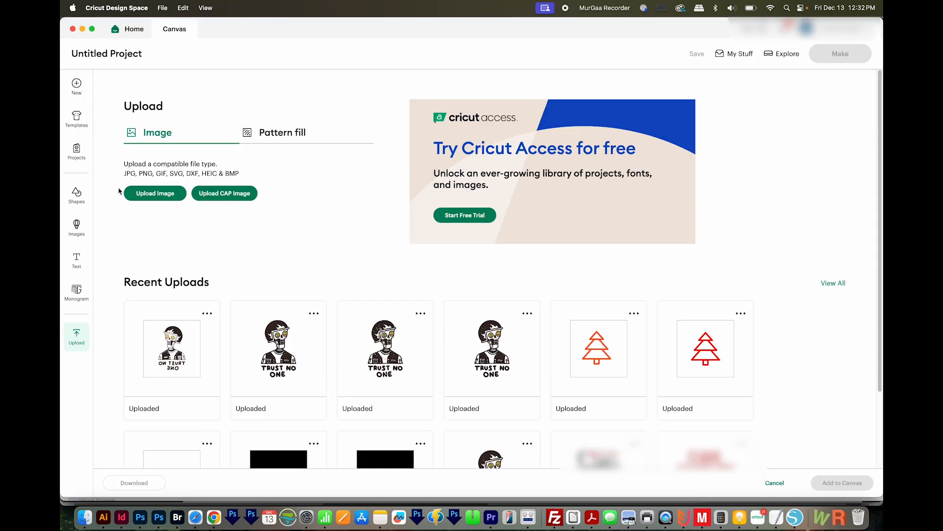
left_click(154, 193)
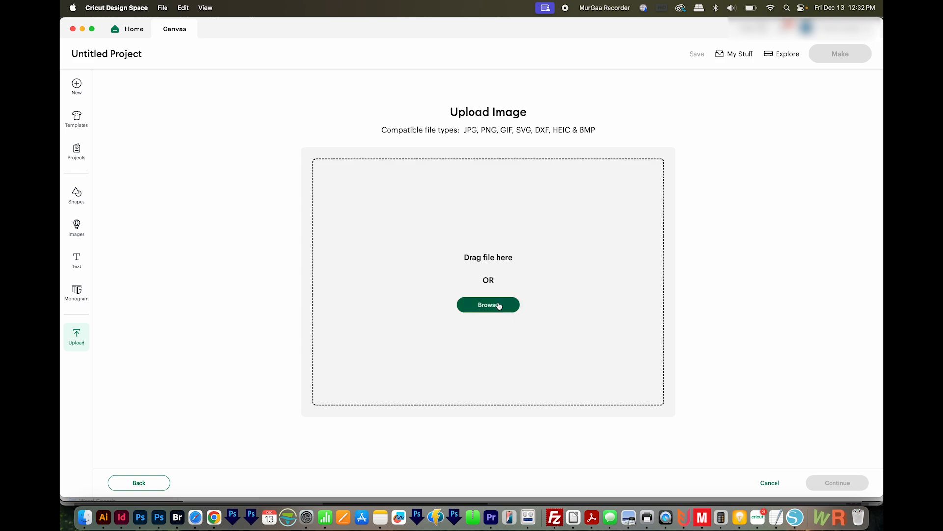
left_click(488, 305)
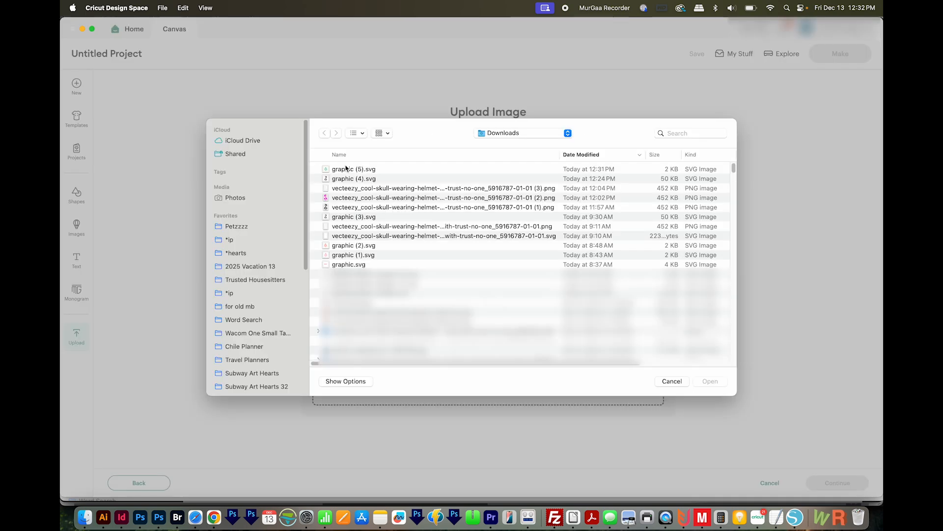
left_click(354, 169)
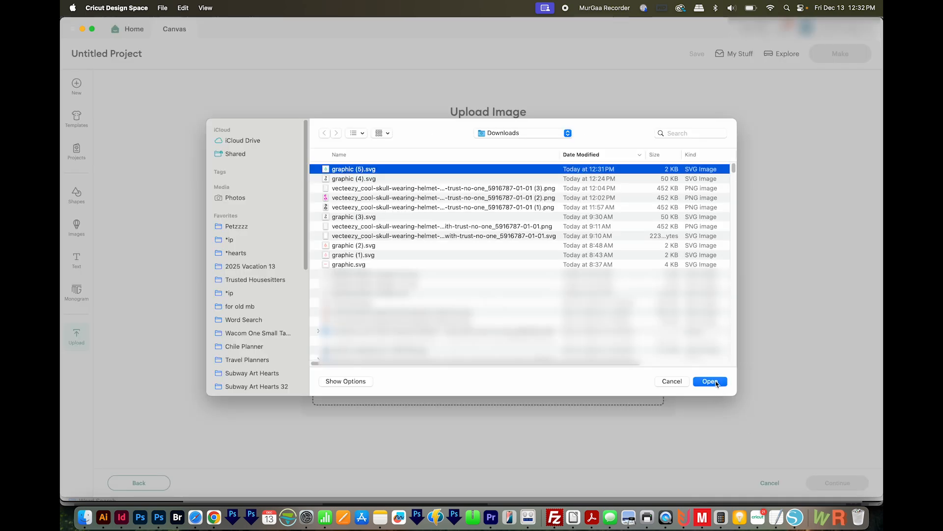
left_click(711, 381)
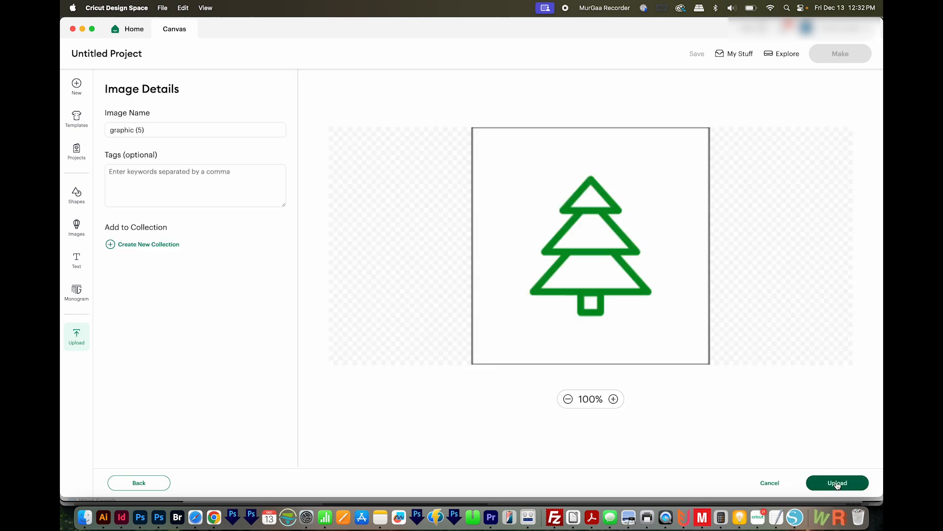
left_click(837, 482)
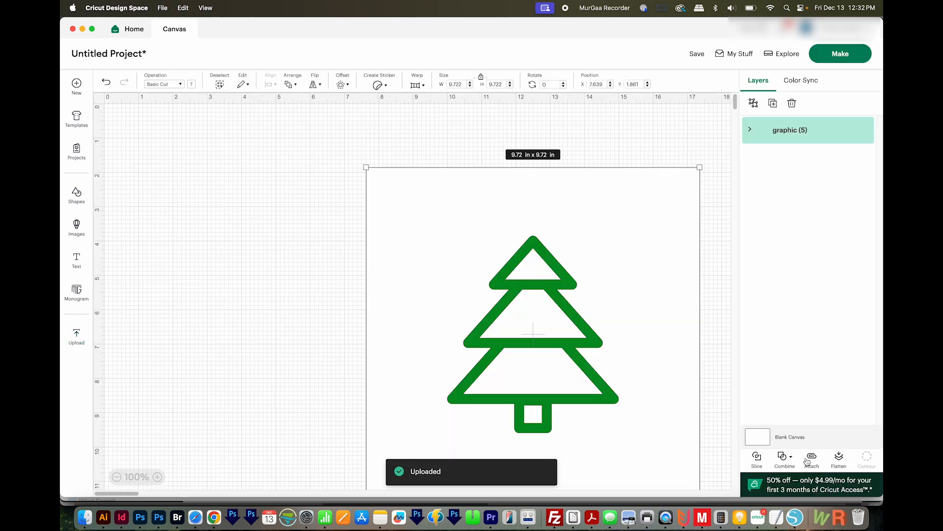
Delete the white layer from the graphic (5) group and move the tree top-left.
left_click_drag(533, 331, 301, 284)
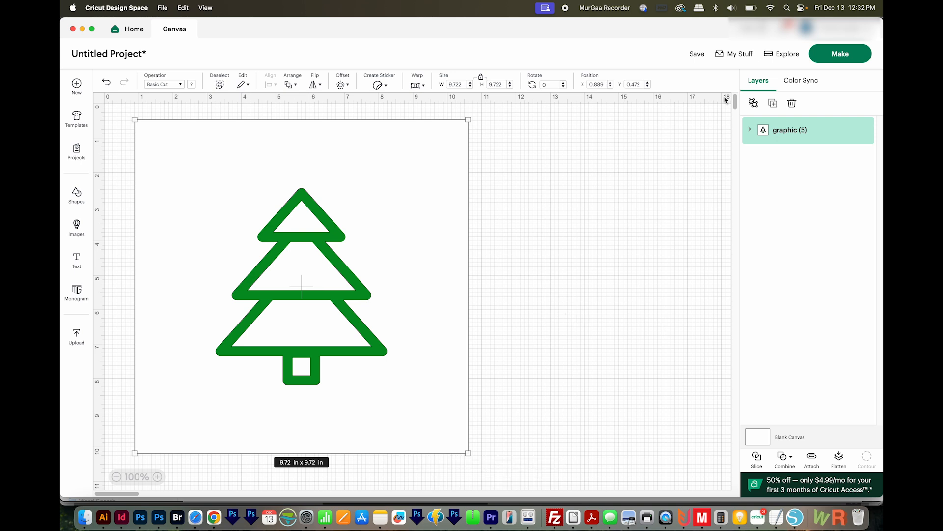
left_click(750, 130)
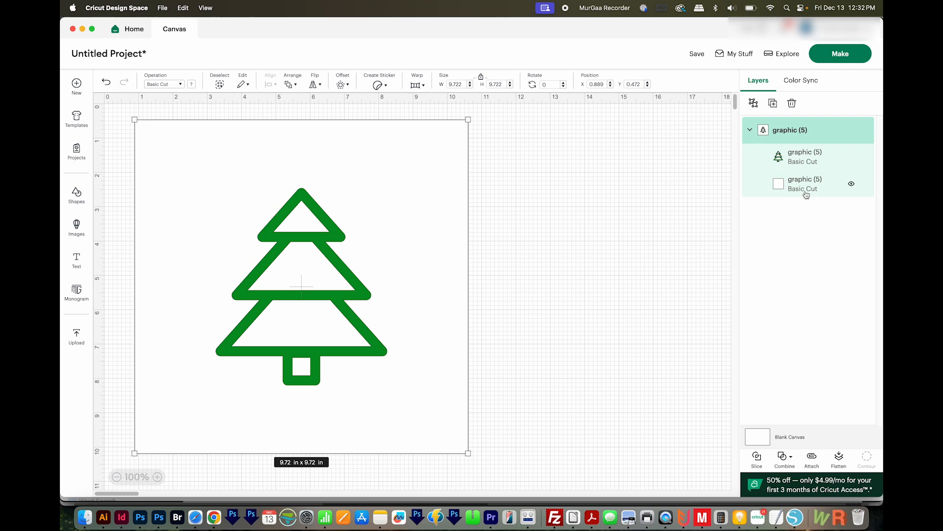
left_click(805, 183)
type("5")
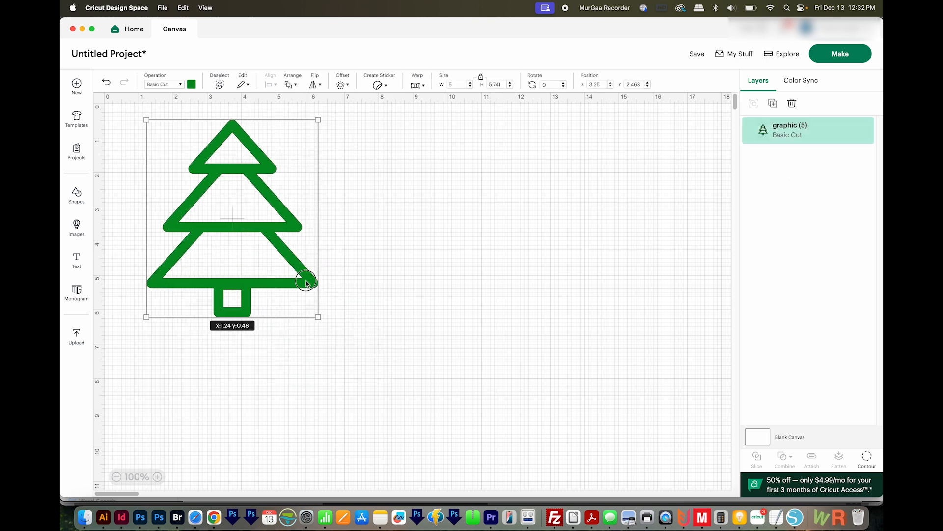
left_click_drag(307, 282, 283, 284)
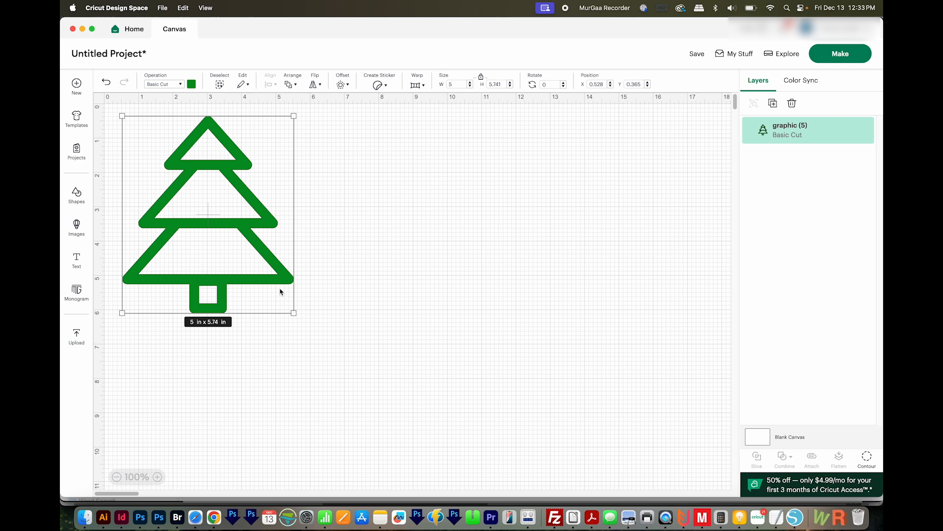
mouse_move(318, 344)
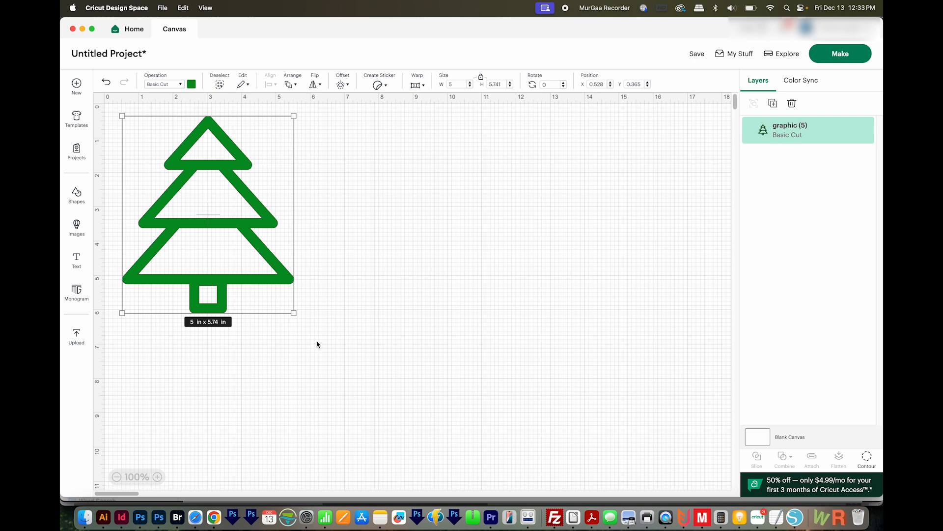
mouse_move(322, 313)
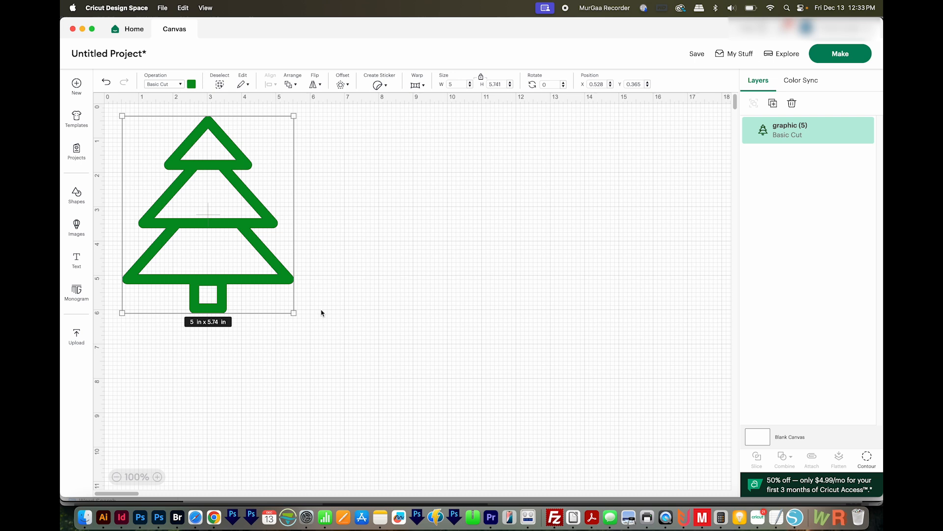